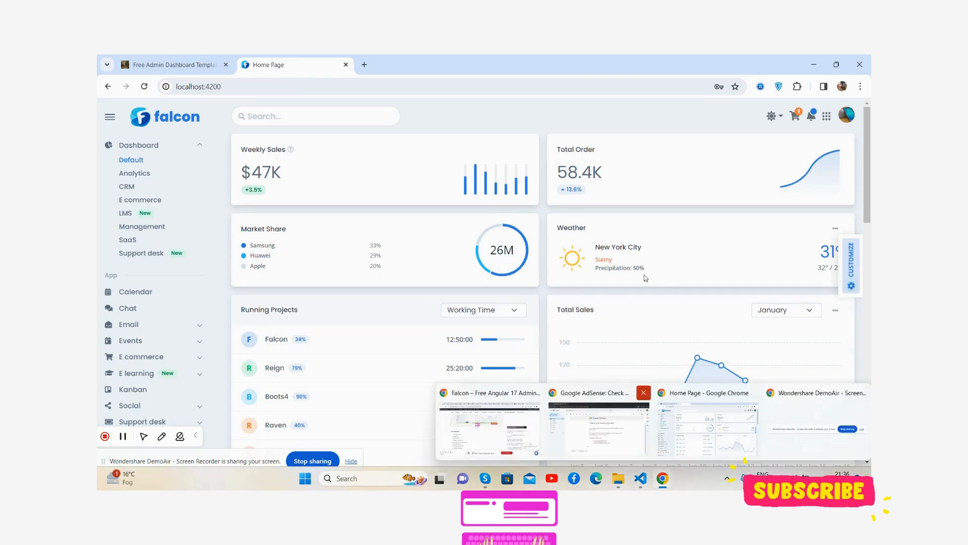
Step: Bring up the page's context menu and dismiss it without choosing anything
right_click(645, 278)
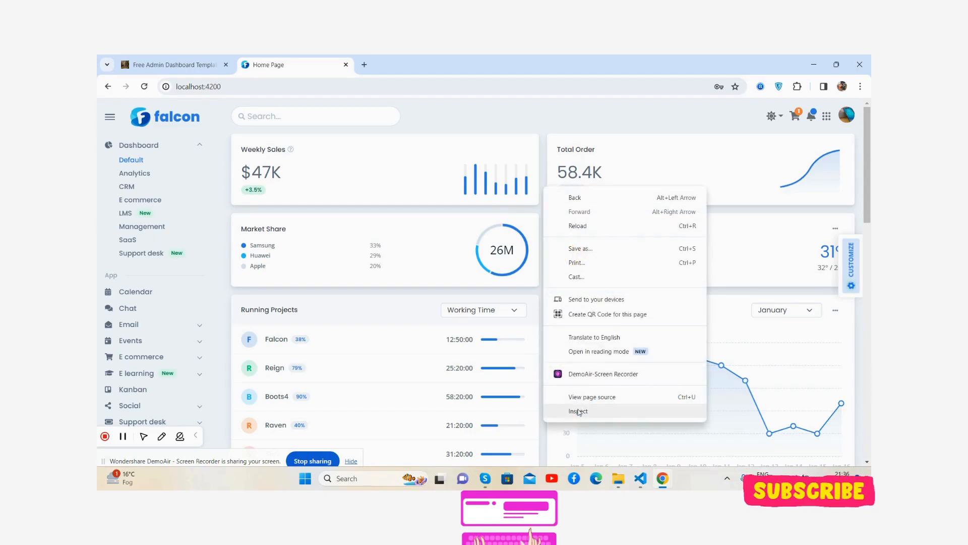
click(577, 412)
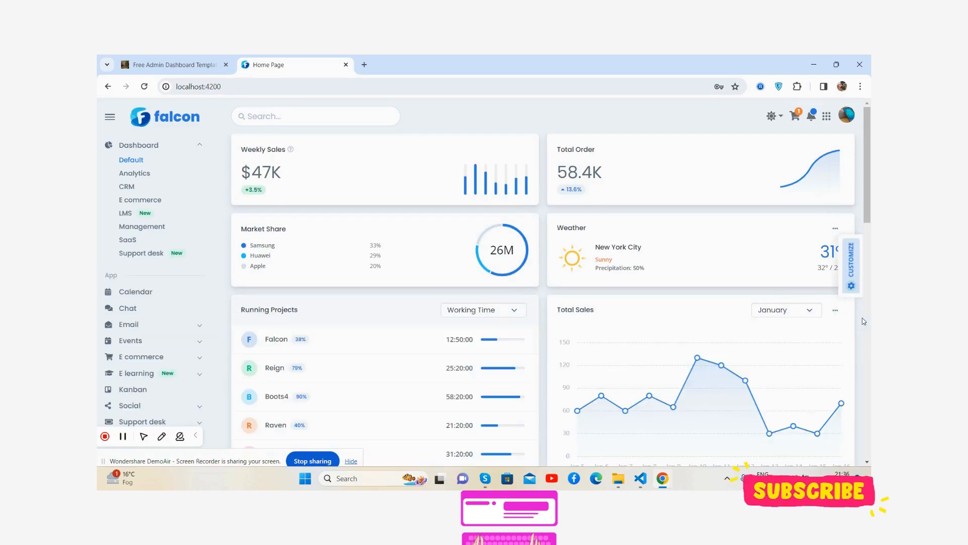
mouse_move(110, 117)
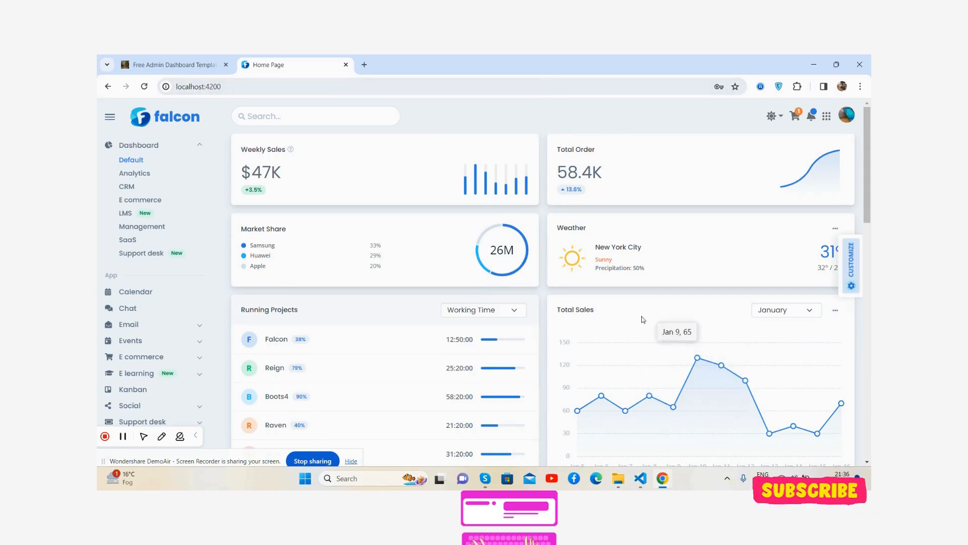
mouse_move(529, 263)
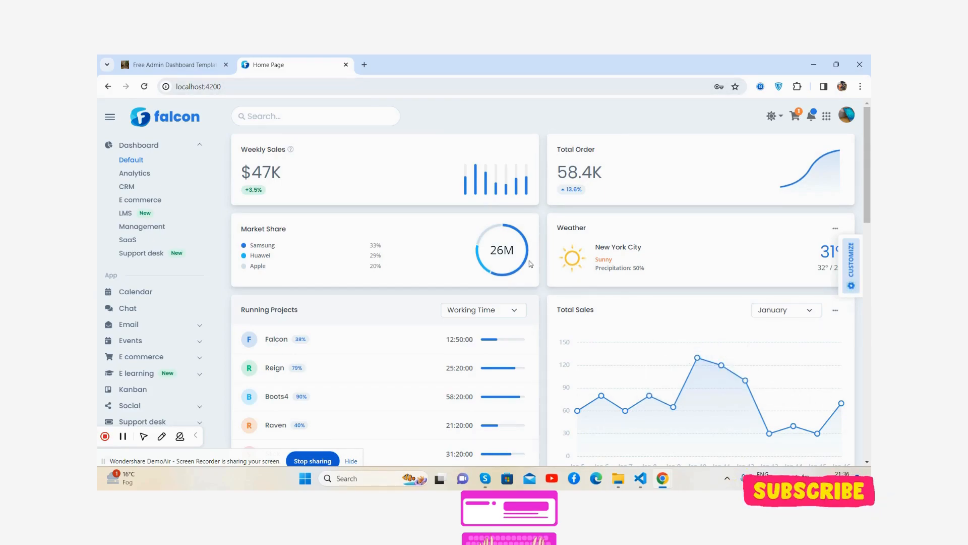
mouse_move(539, 249)
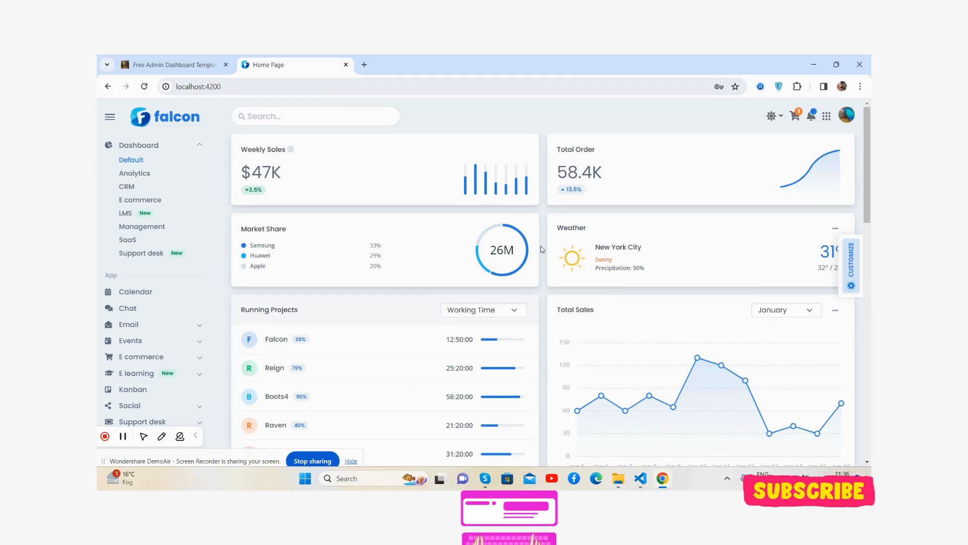
Step: Collapse and re-expand the side navigation, then fold away the Dashboard group's pages
scroll(down, 3)
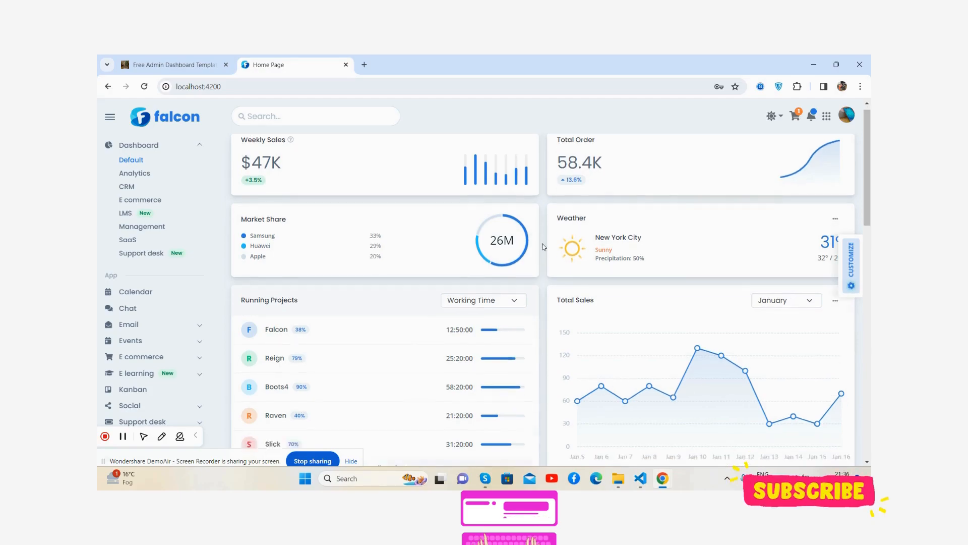
scroll(down, 3)
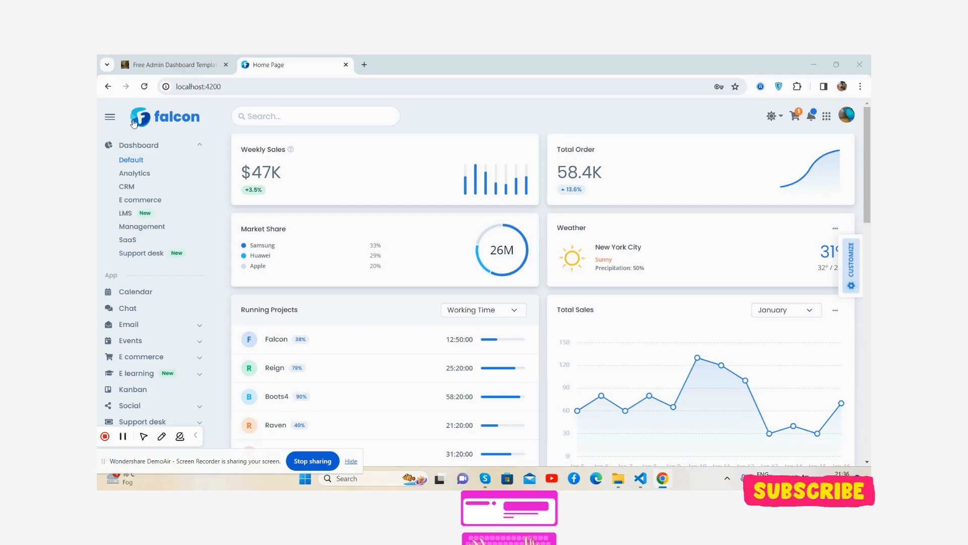
click(110, 116)
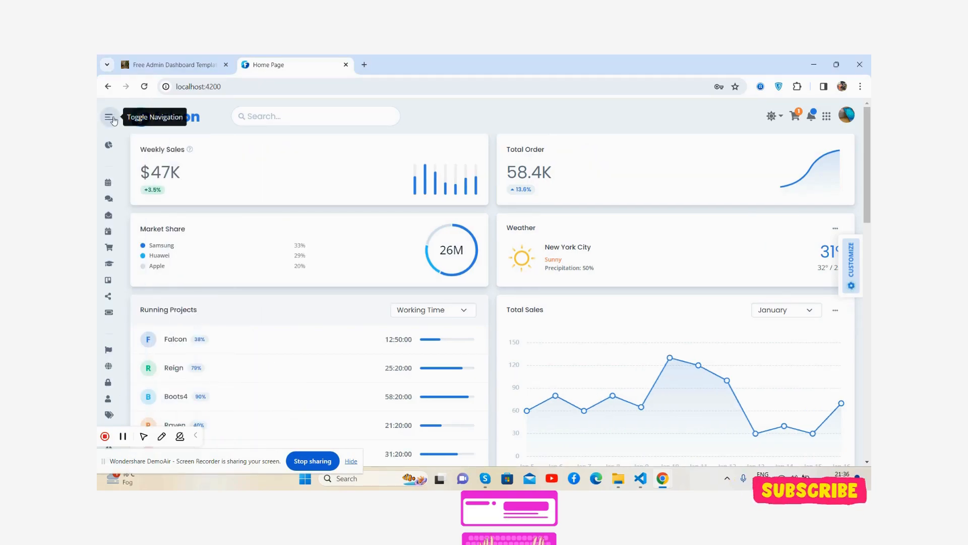
click(110, 116)
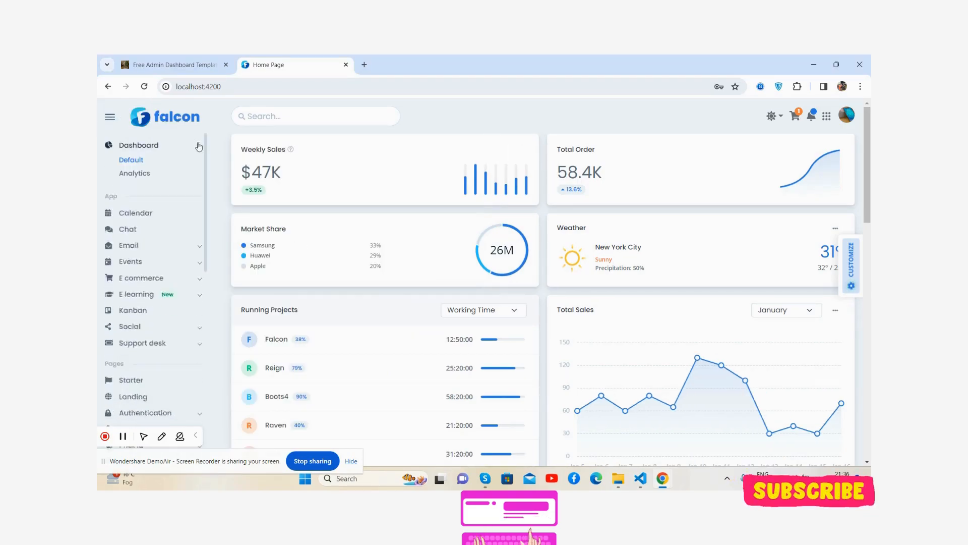
click(315, 116)
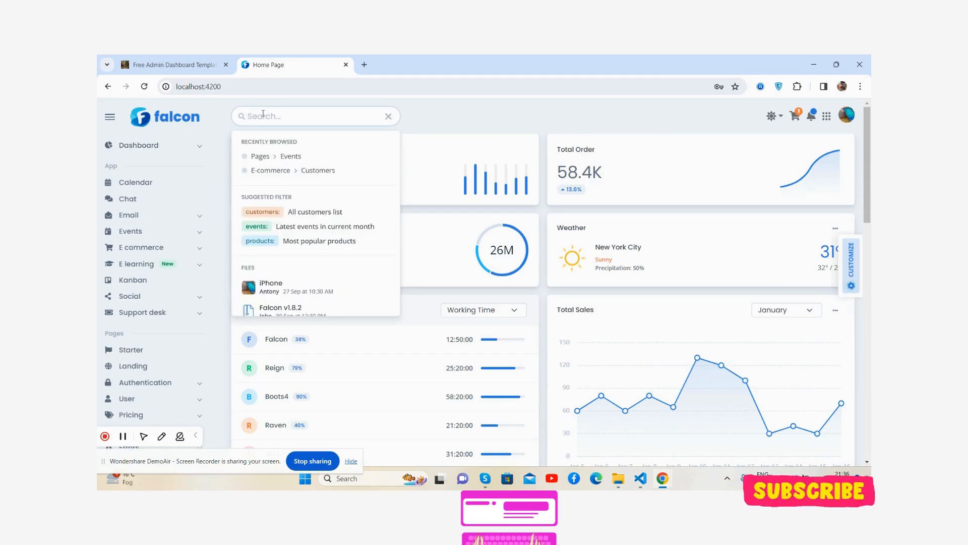
click(772, 115)
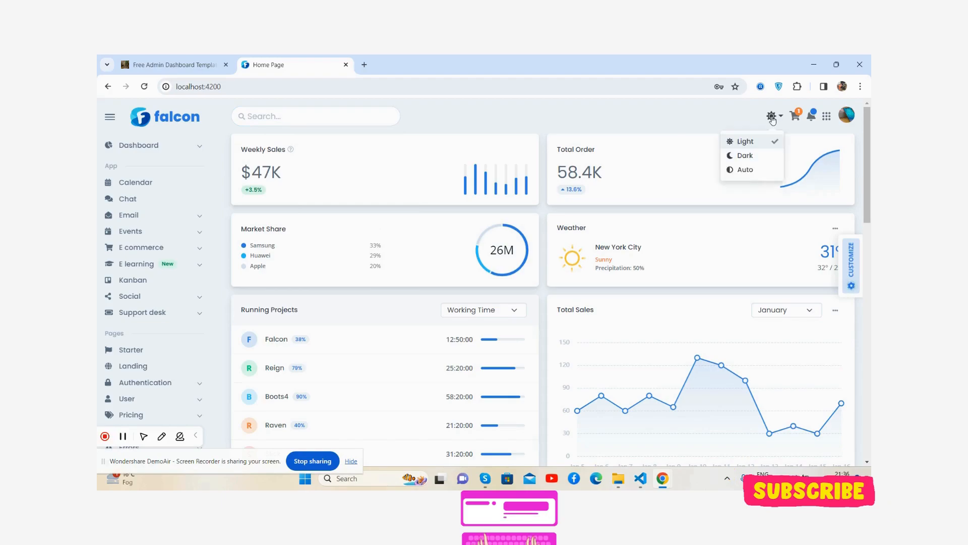
click(744, 156)
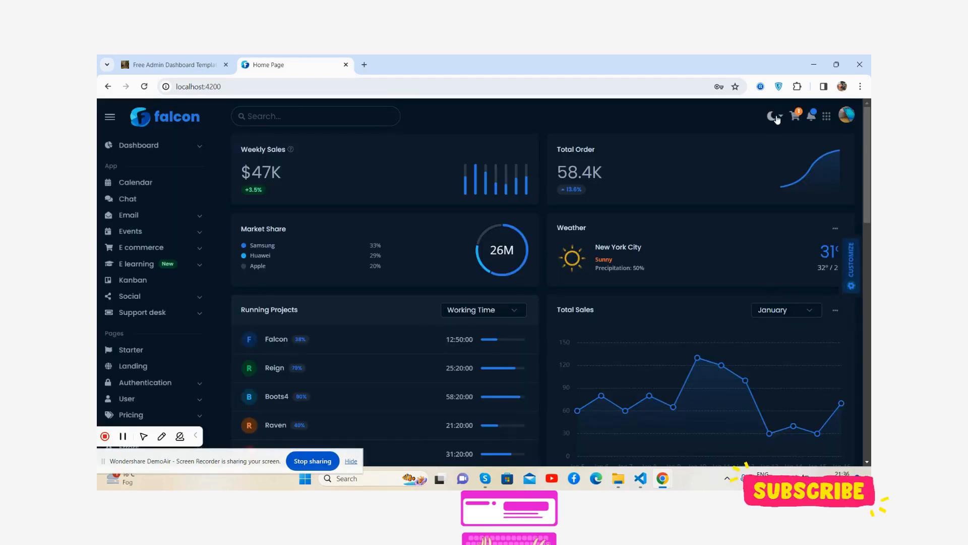
click(772, 116)
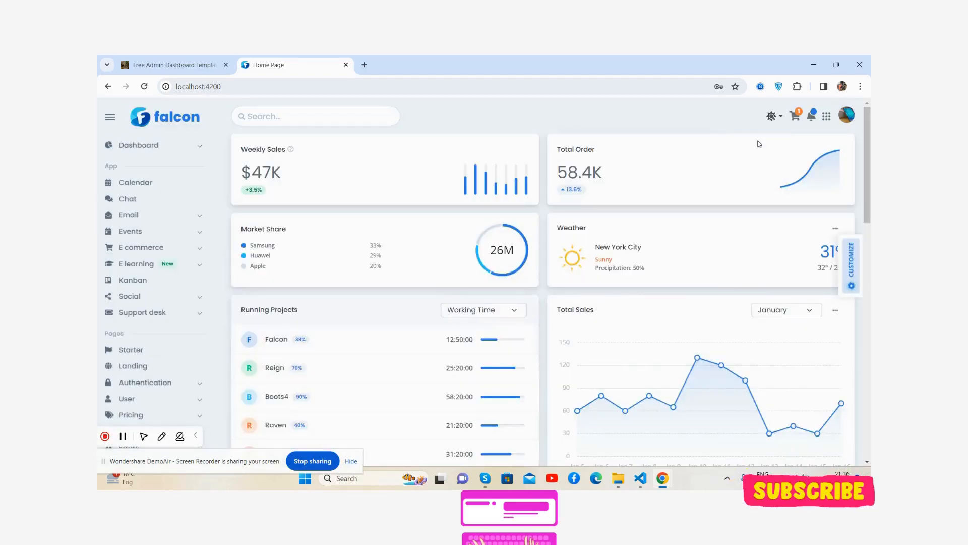
click(811, 115)
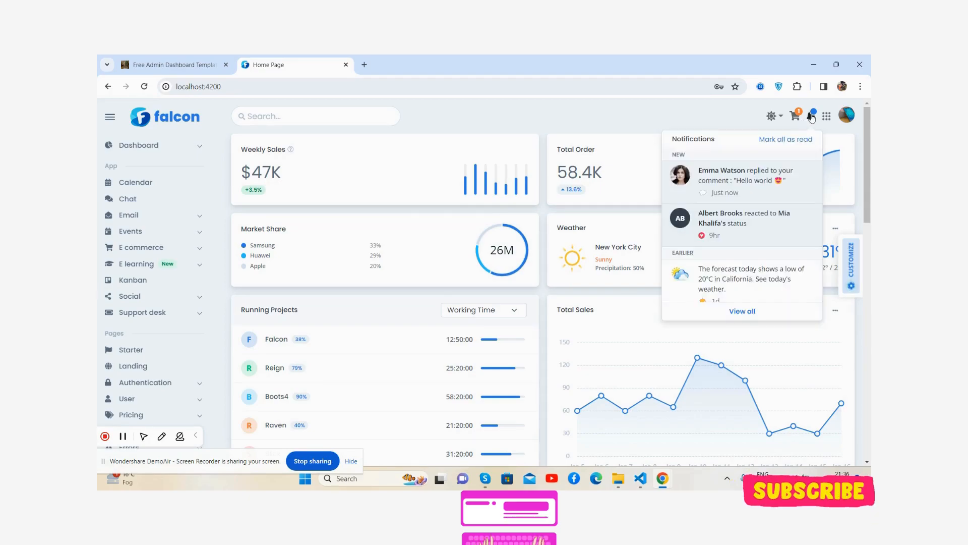
click(846, 116)
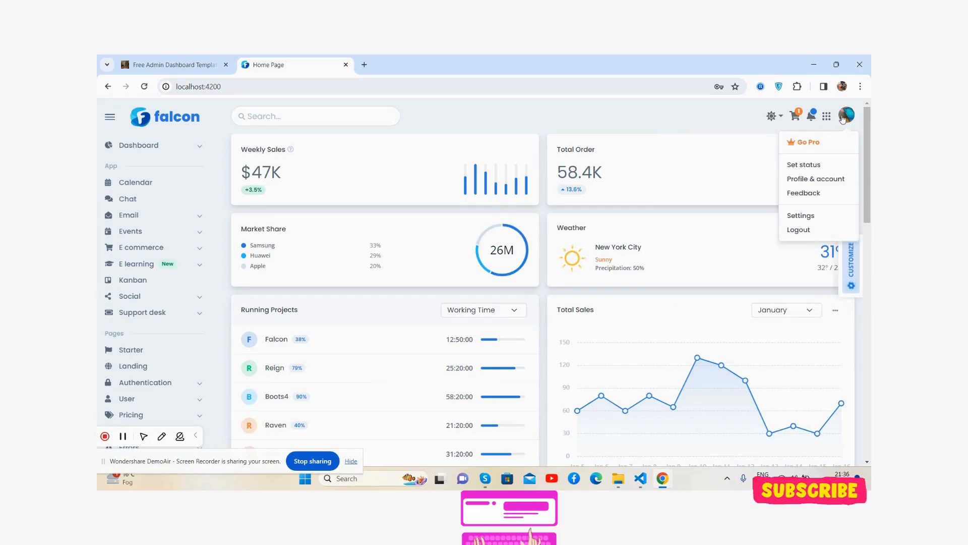
click(493, 167)
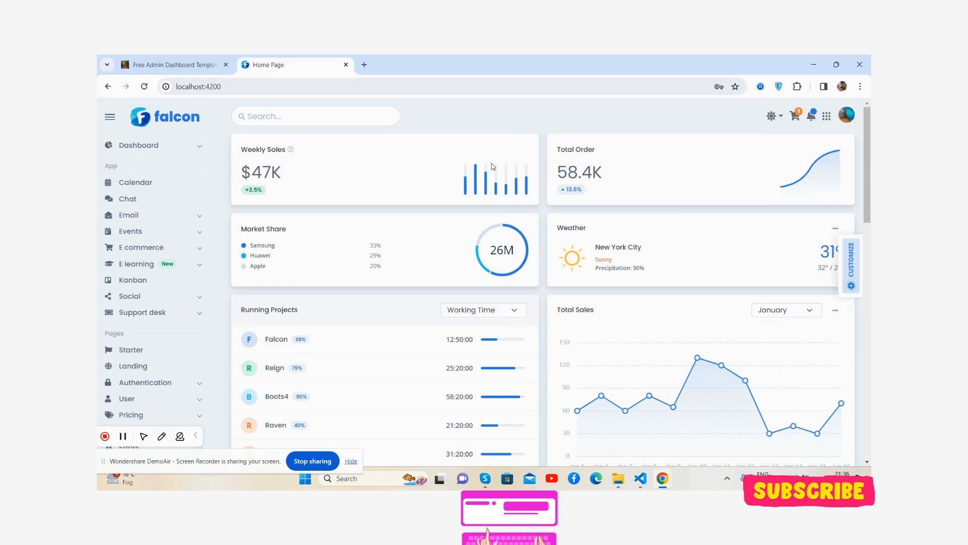
mouse_move(714, 199)
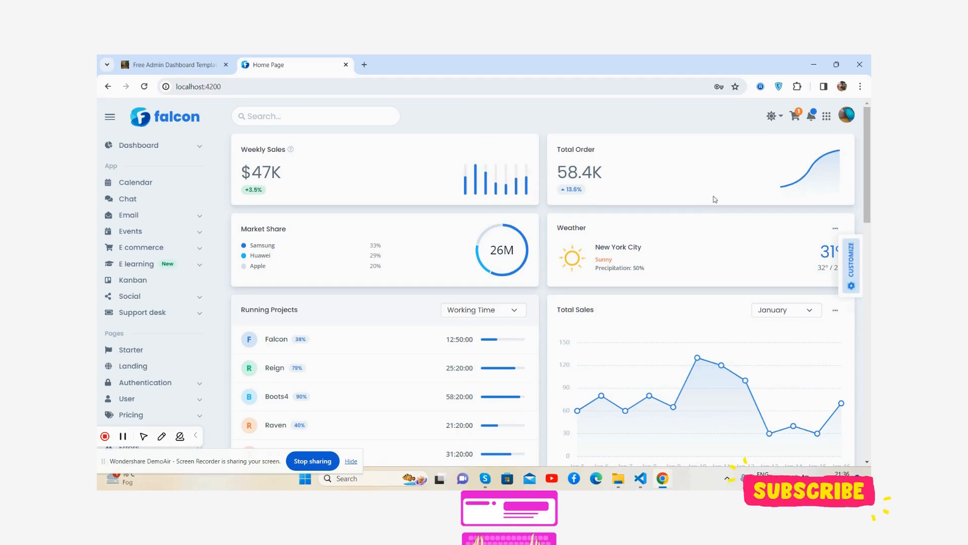
mouse_move(827, 167)
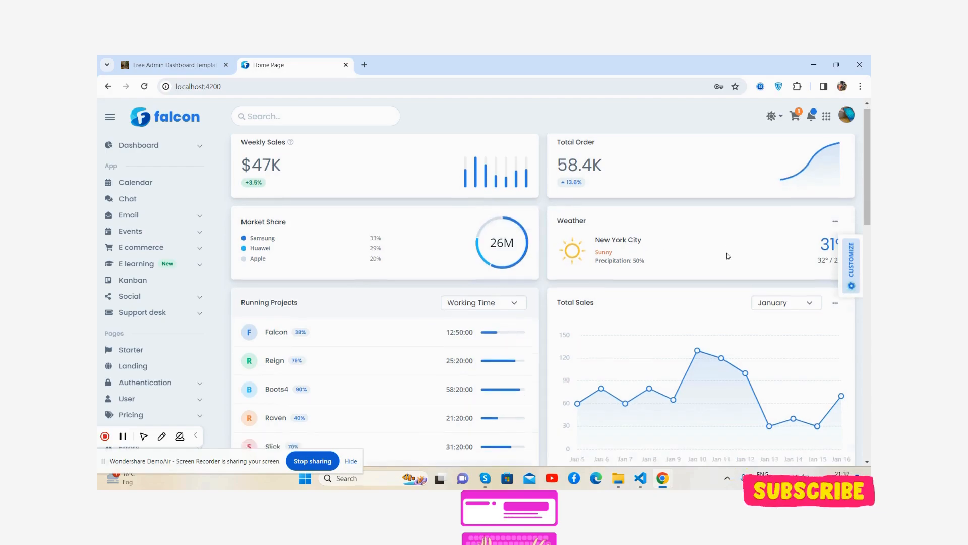
scroll(down, 3)
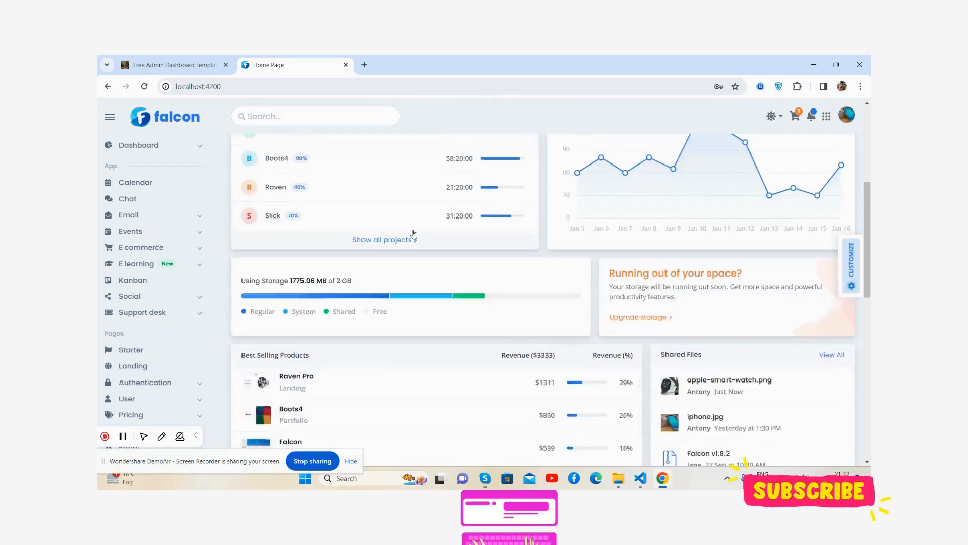
scroll(down, 3)
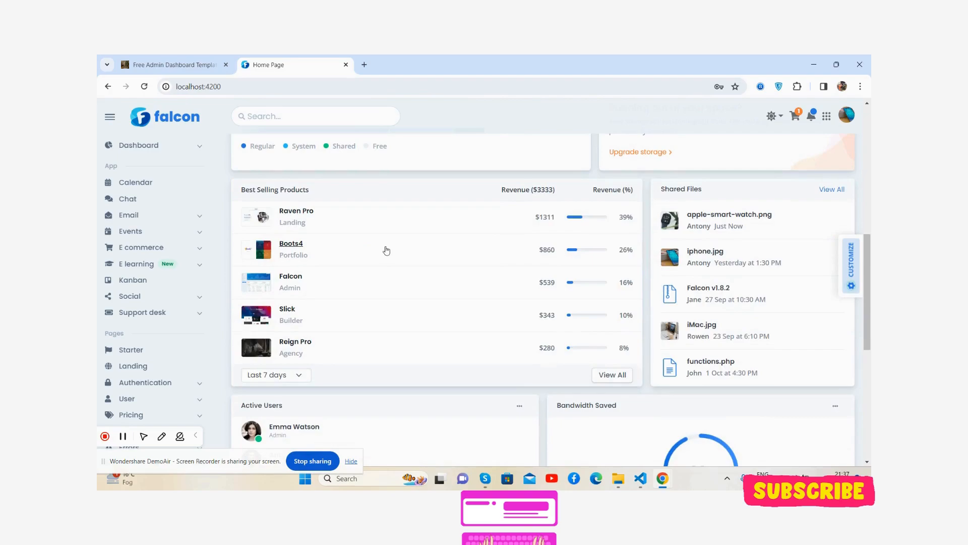
scroll(down, 3)
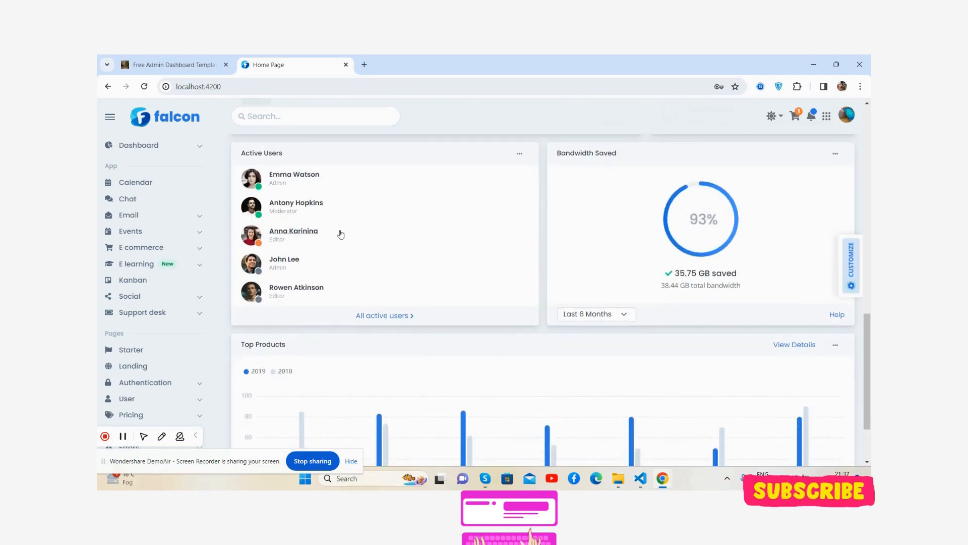
scroll(down, 3)
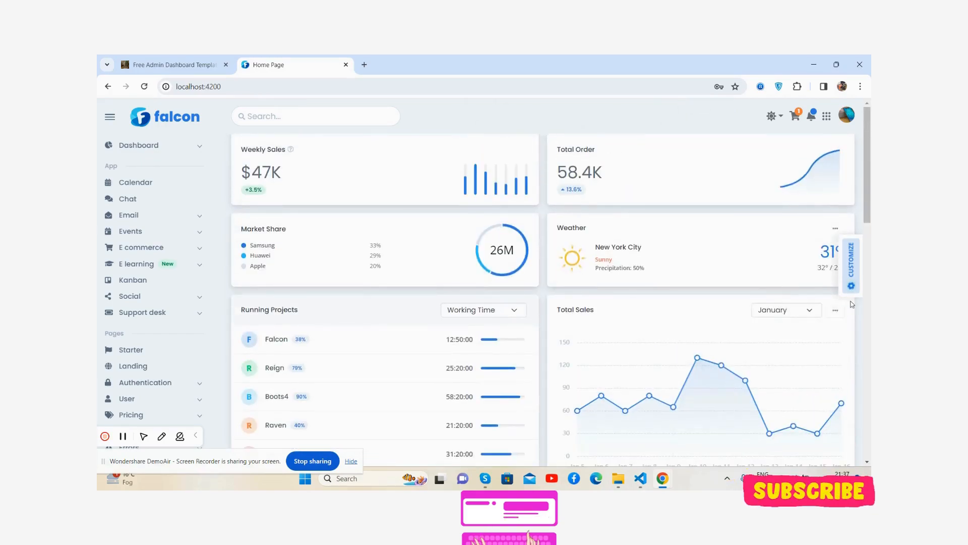
click(852, 262)
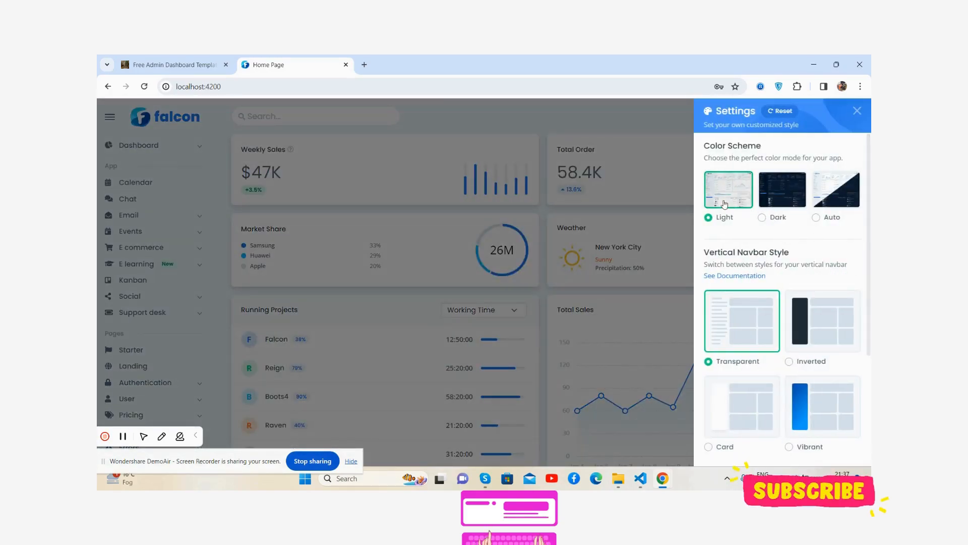
click(832, 217)
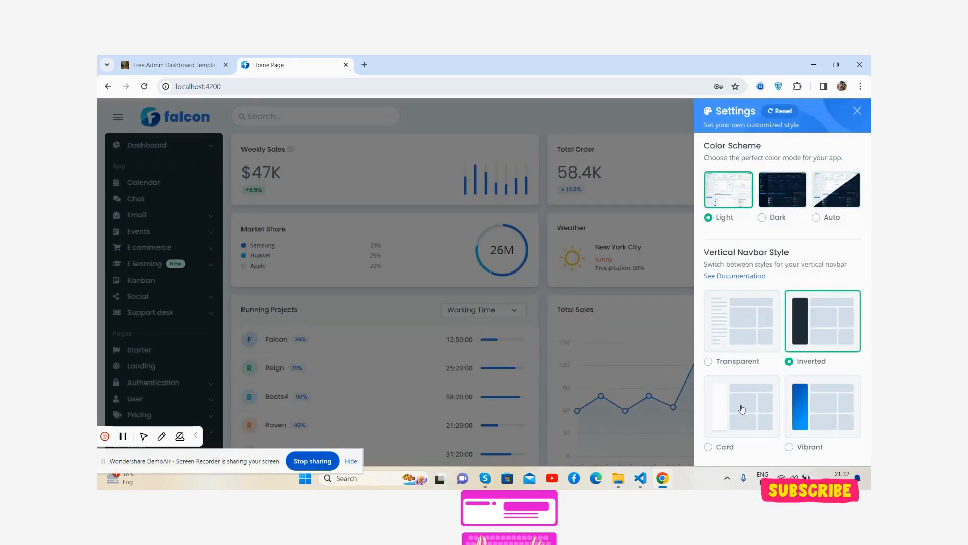
click(823, 406)
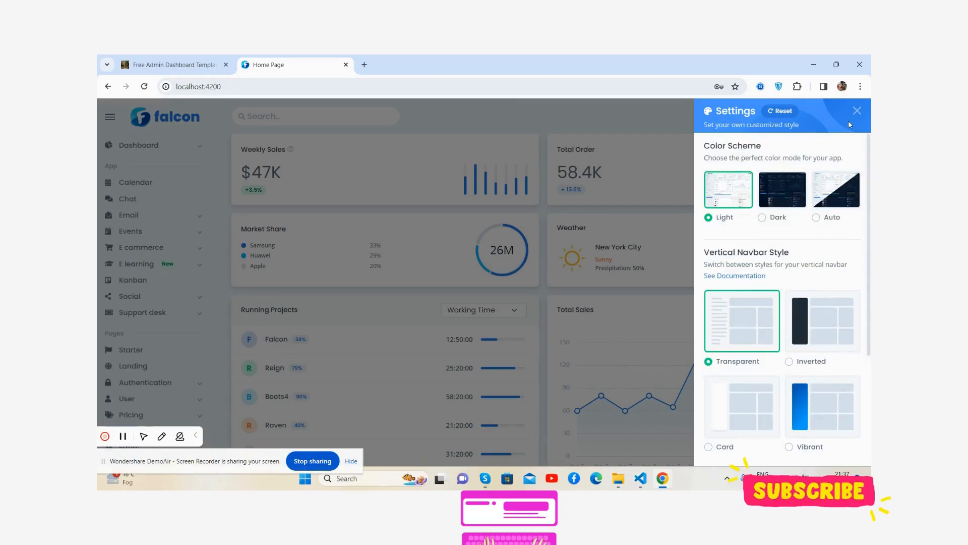
click(857, 111)
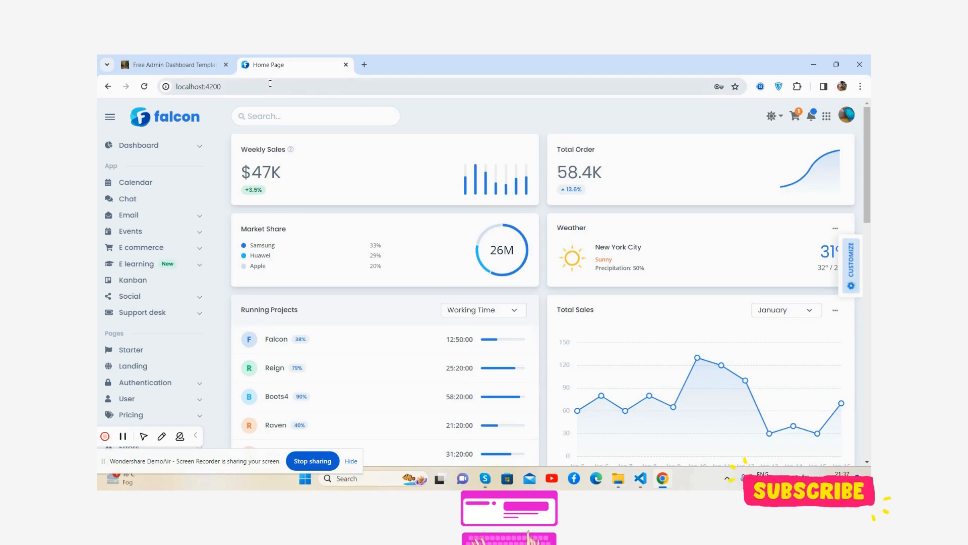
Step: Browse therichpost's free admin templates and Contact & Advertise page, then return to the Falcon dashboard
click(172, 65)
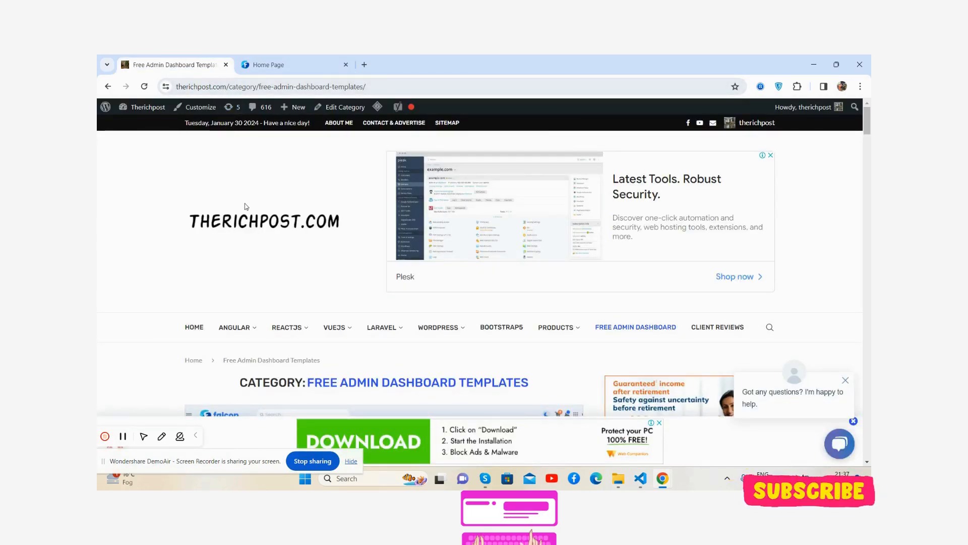
scroll(down, 3)
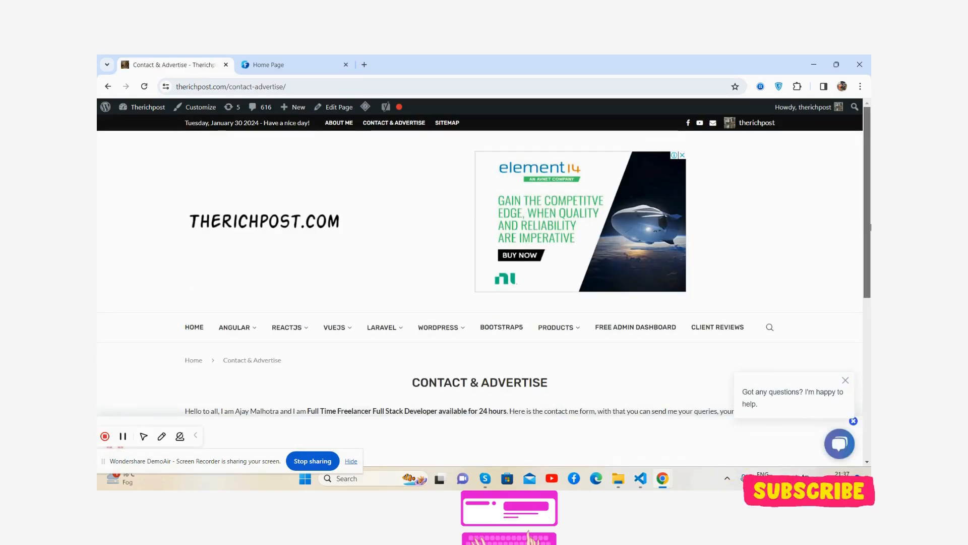
scroll(down, 3)
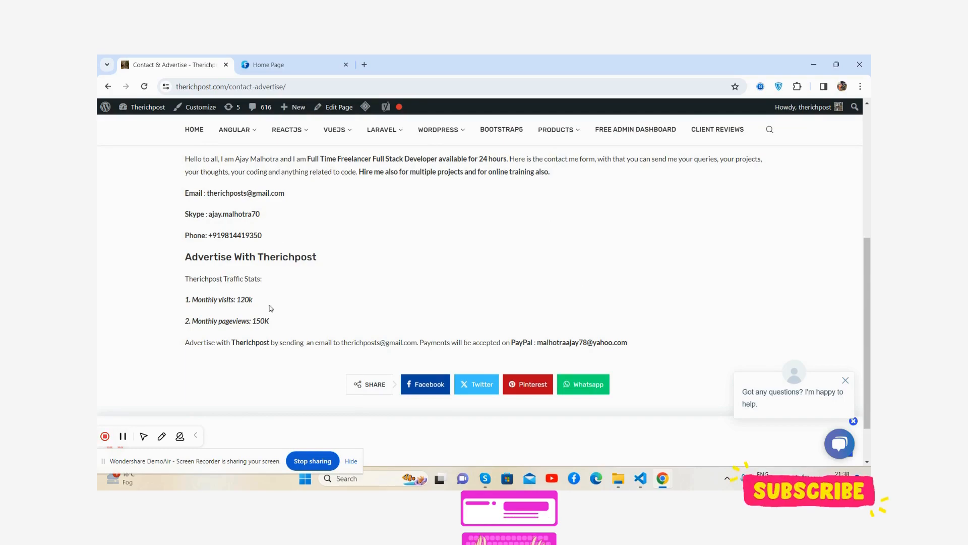
click(296, 65)
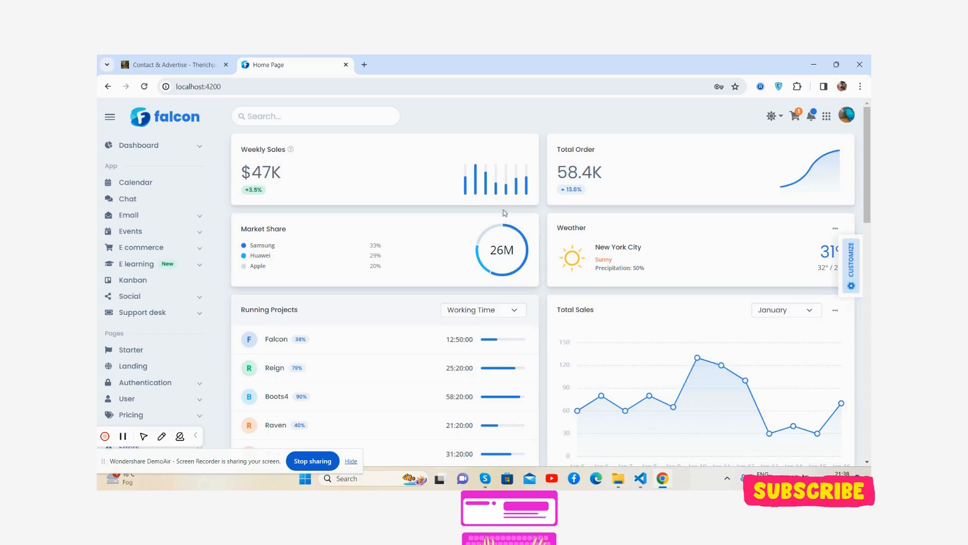
mouse_move(767, 135)
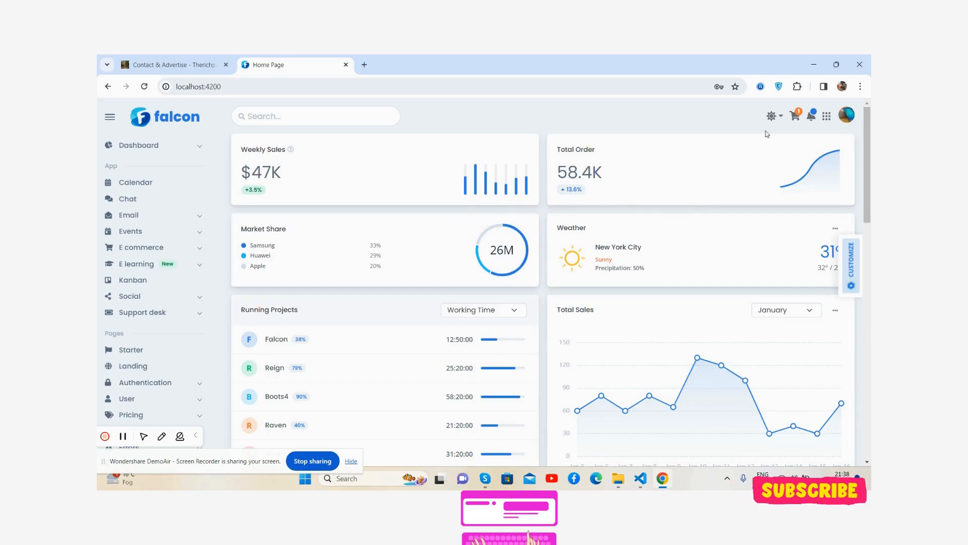
Step: Switch the Falcon dashboard to its dark theme from the top-bar toggle
click(770, 115)
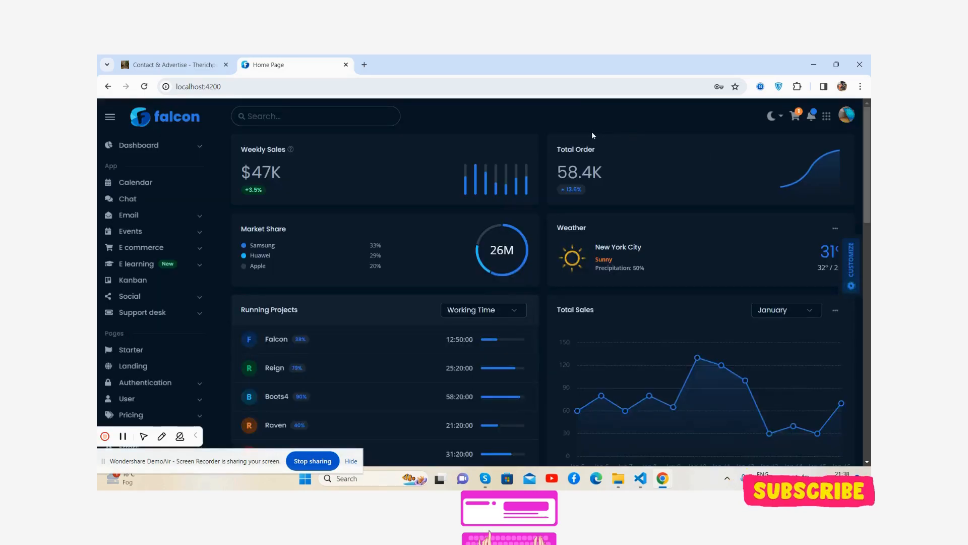